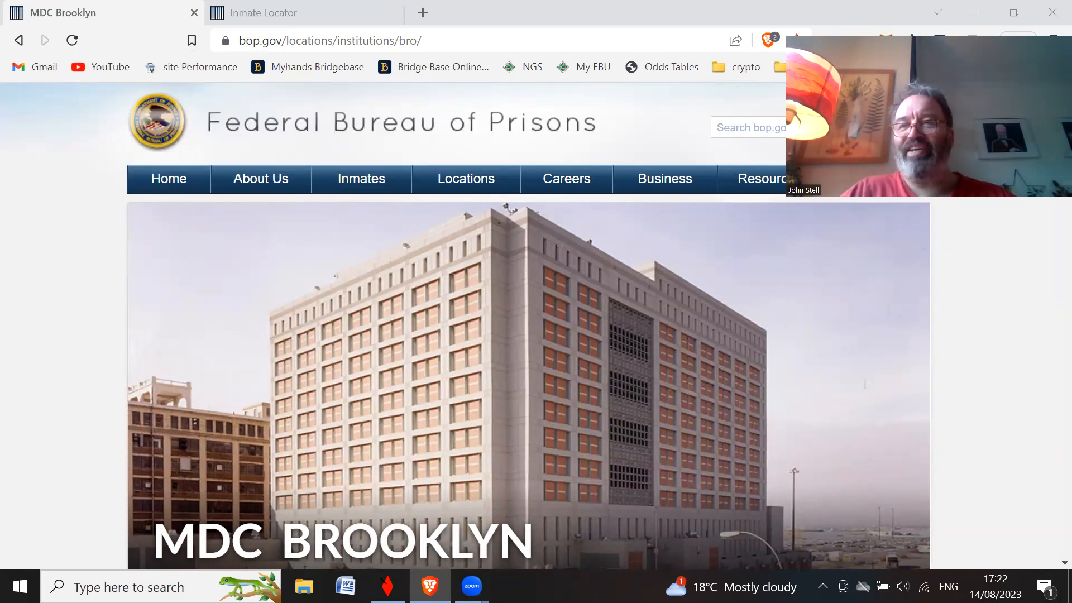
pyautogui.moveTo(609, 227)
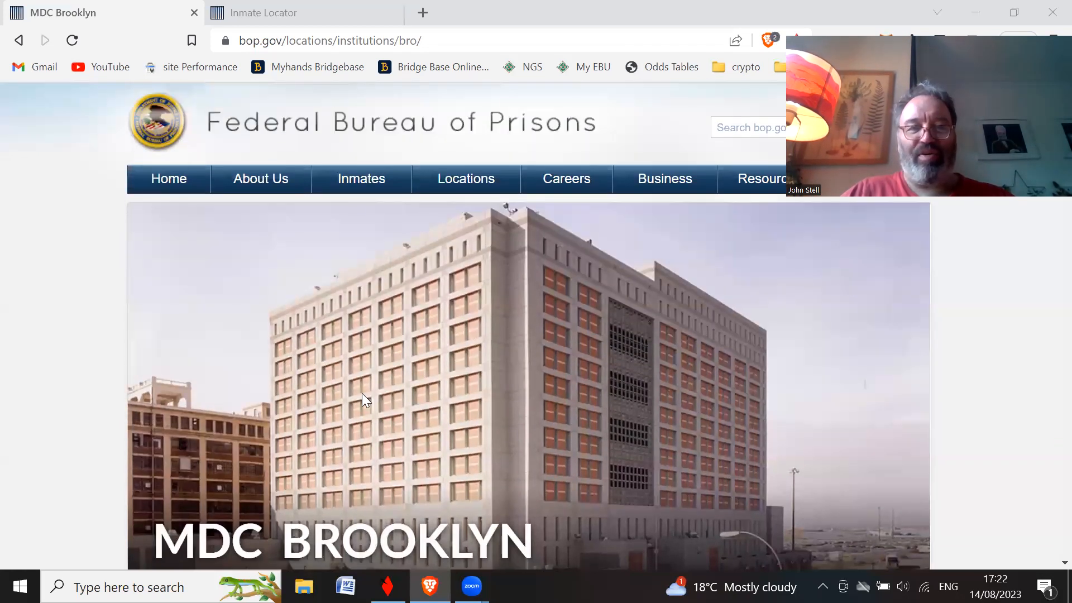
# Scroll the MDC Brooklyn page to its address, phone, inmate gender and population details.
pyautogui.scroll(-3)
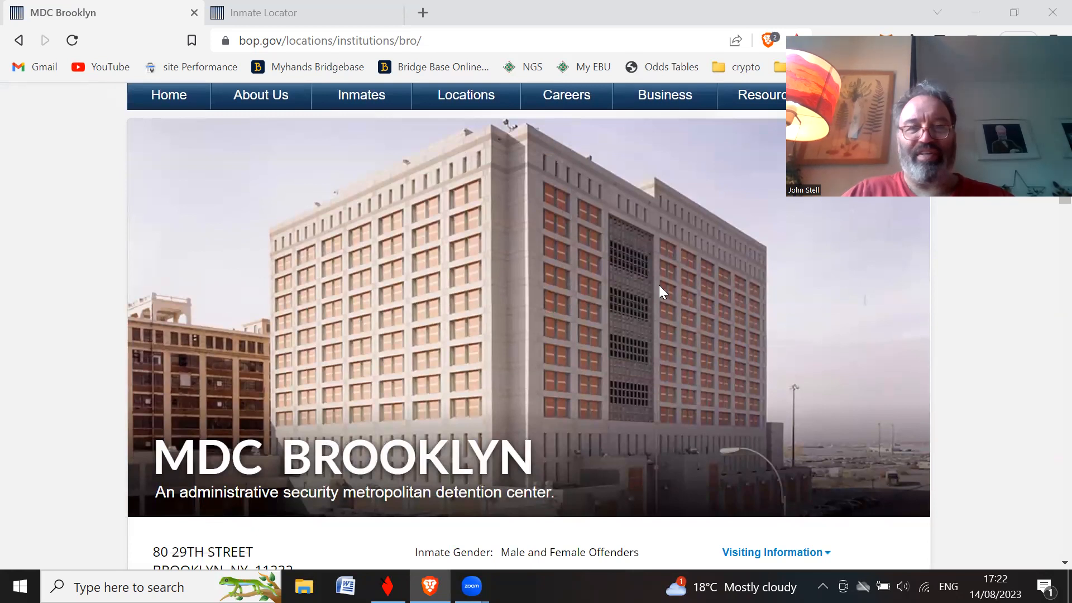
pyautogui.scroll(-3)
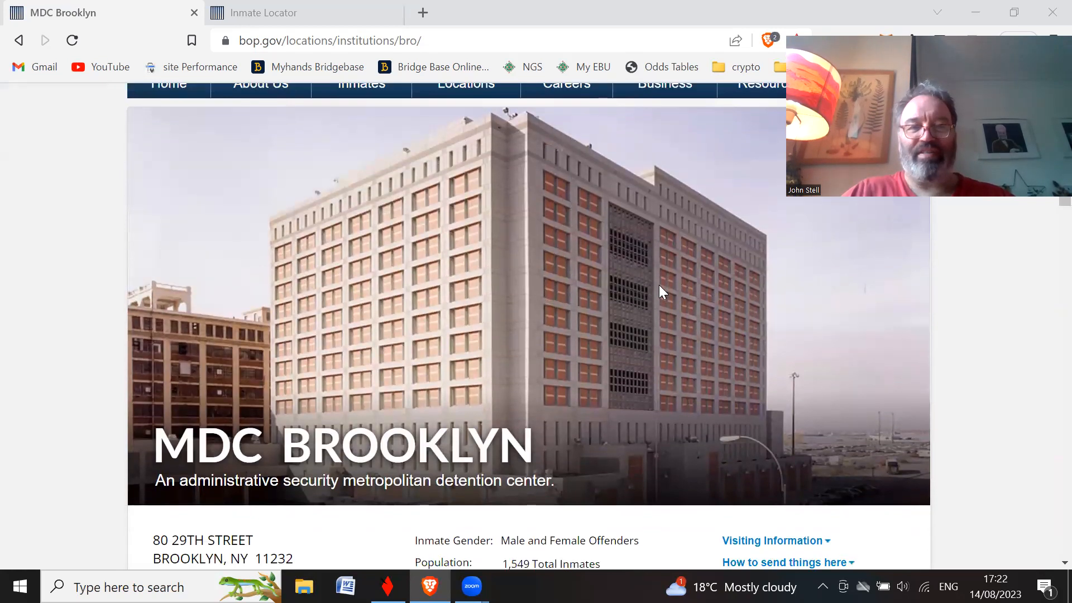
pyautogui.scroll(-3)
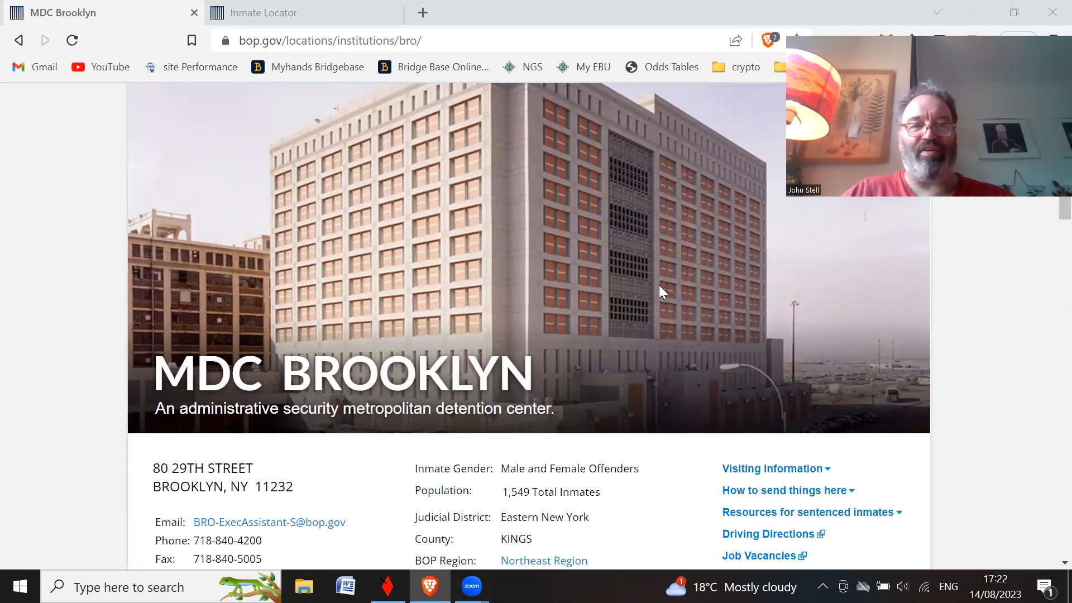
pyautogui.moveTo(399, 429)
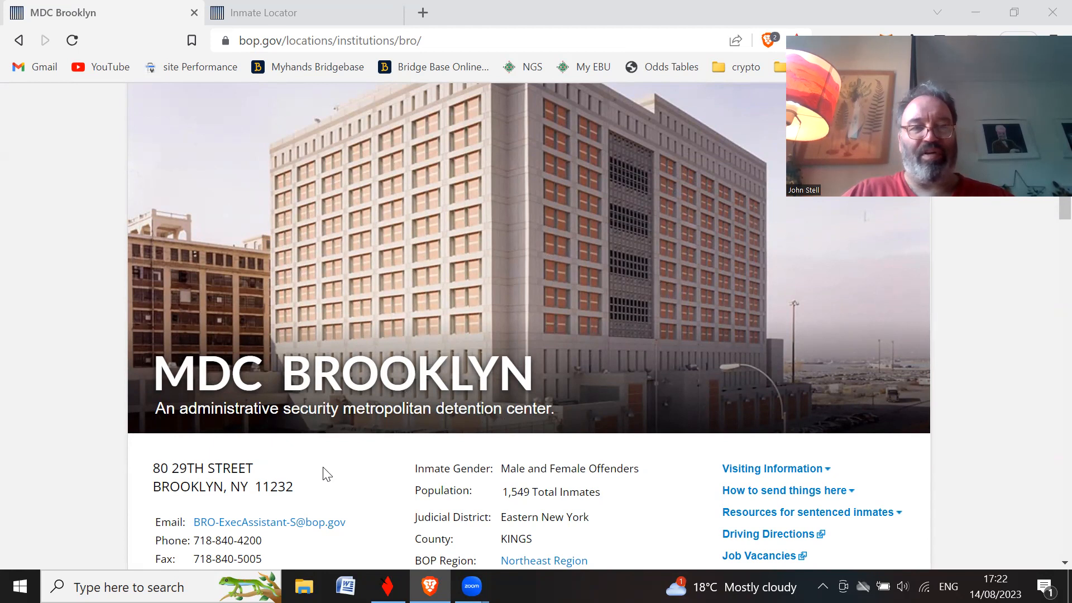
pyautogui.moveTo(538, 277)
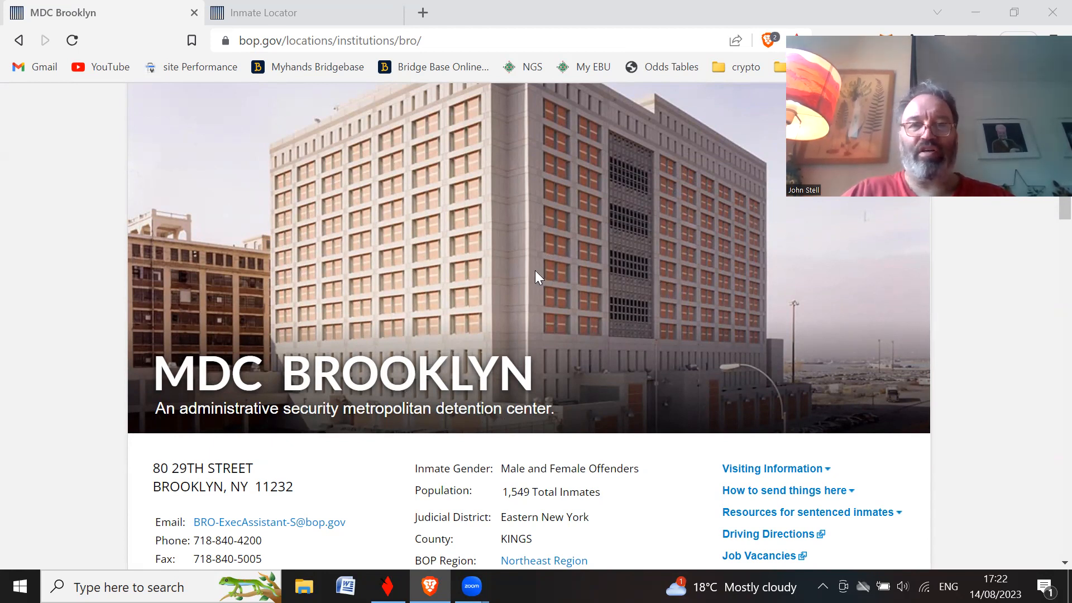
pyautogui.scroll(3)
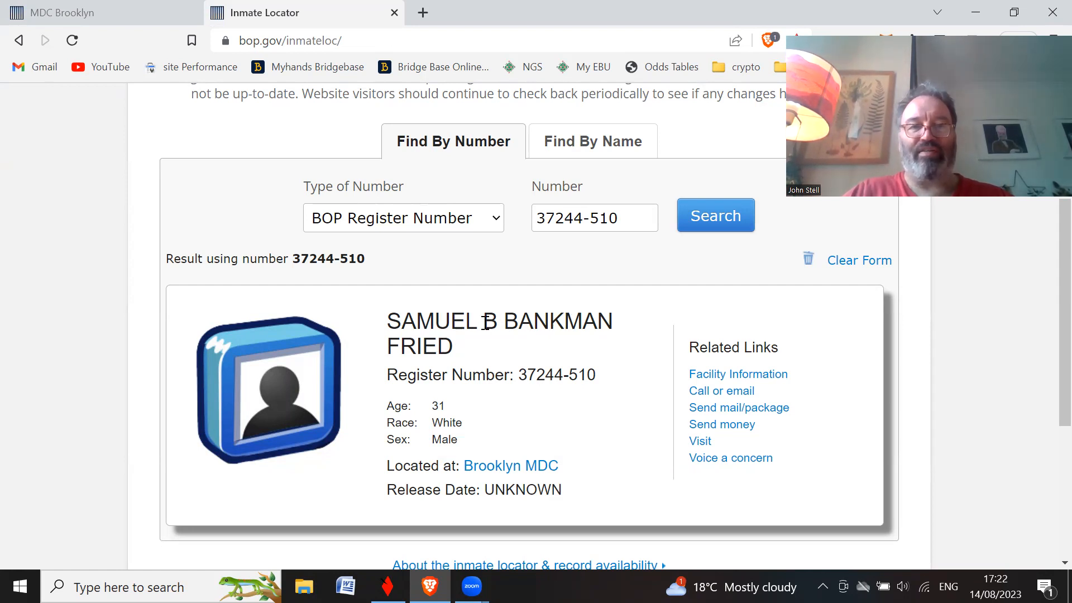
pyautogui.doubleClick(488, 320)
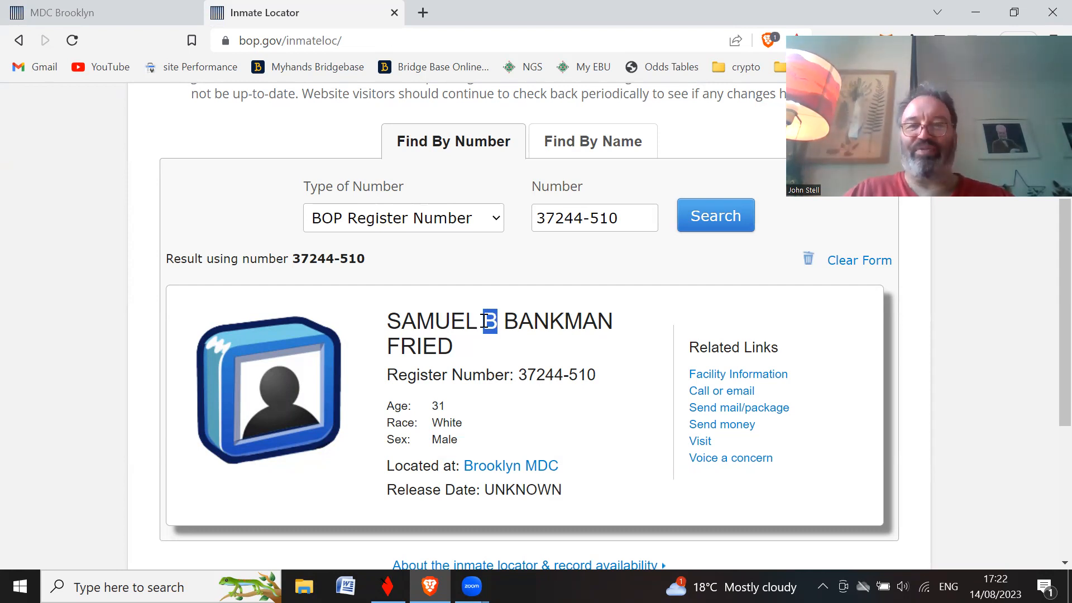
pyautogui.moveTo(328, 360)
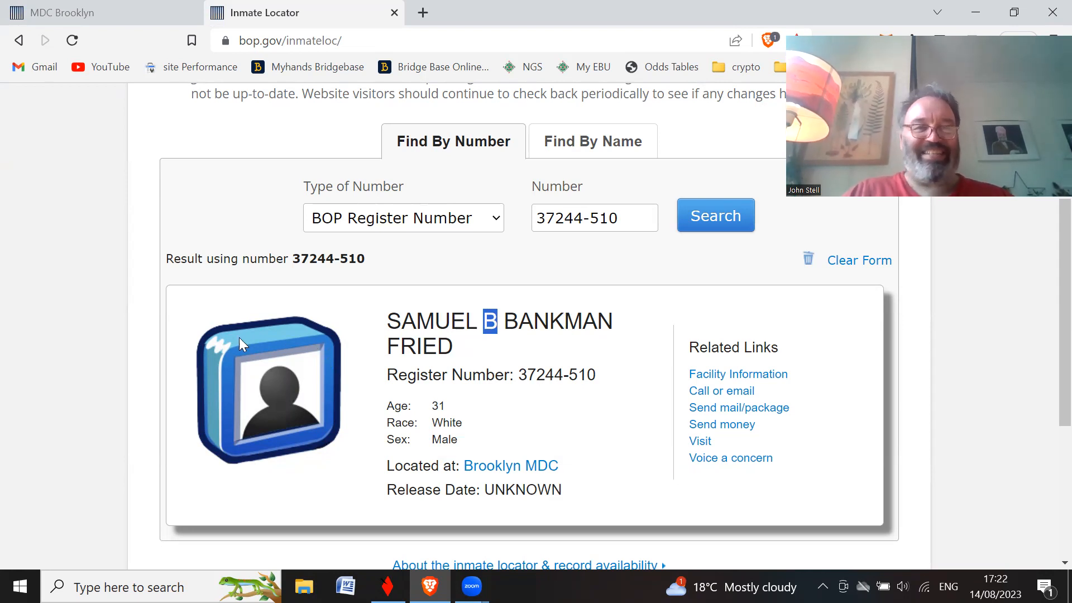
pyautogui.moveTo(266, 350)
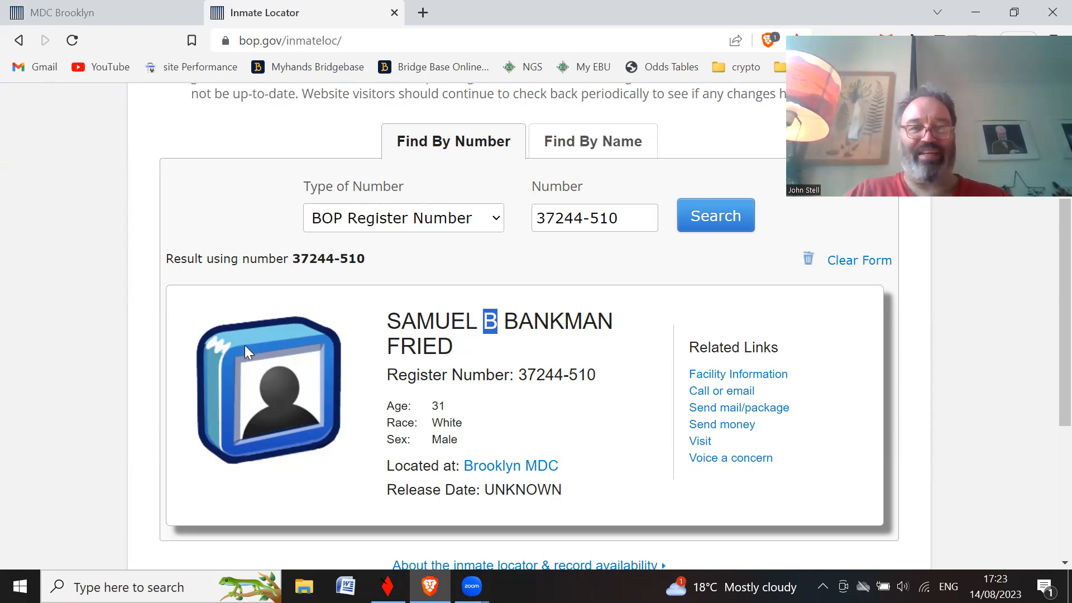
pyautogui.moveTo(266, 336)
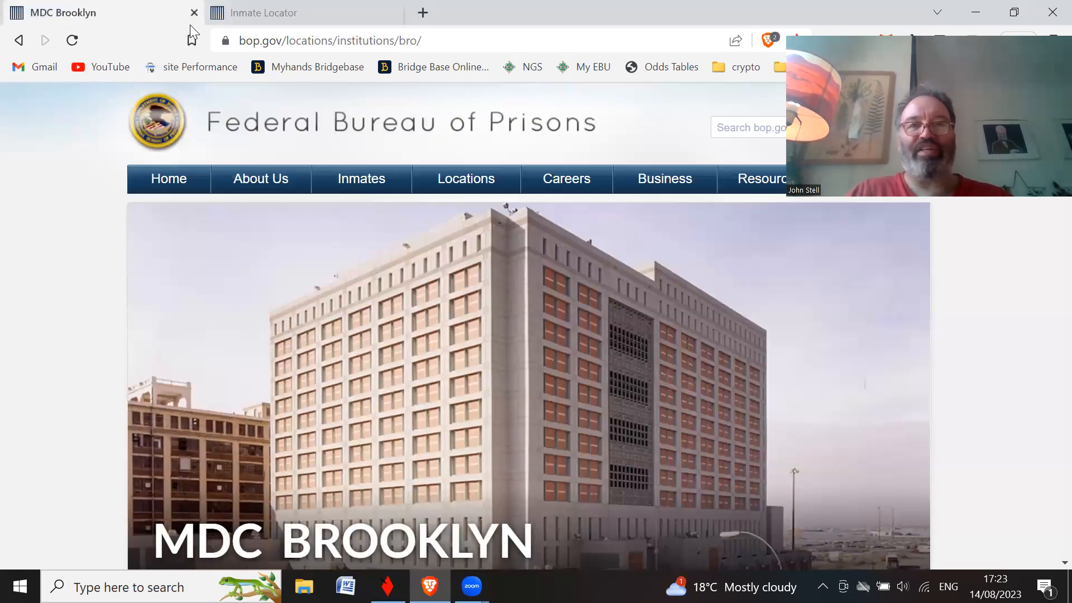
# Scroll slightly down the MDC Brooklyn facility overview toward the address details.
pyautogui.scroll(-3)
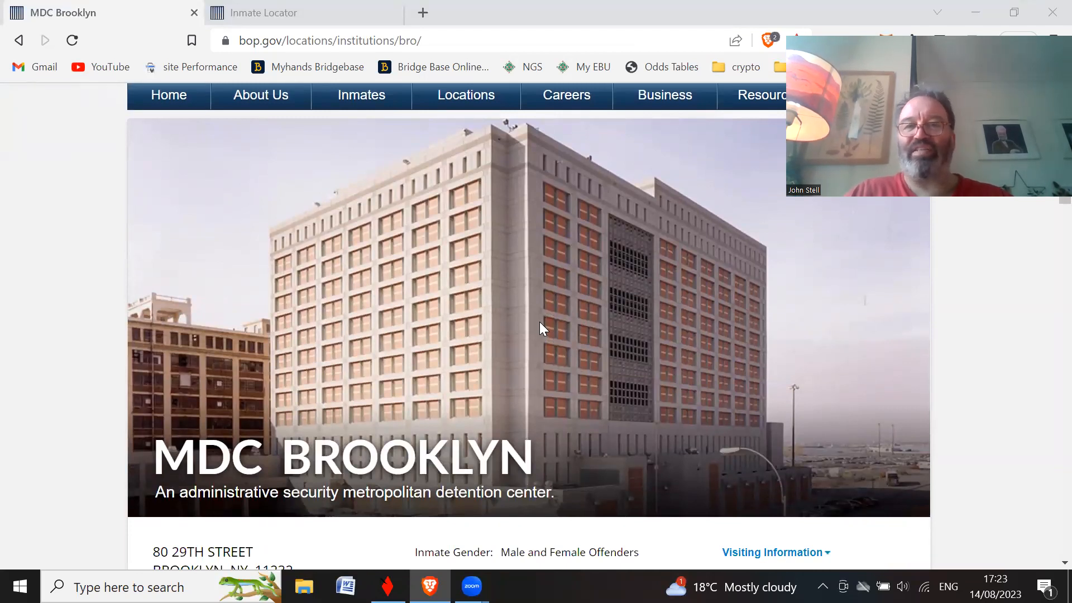
pyautogui.moveTo(732, 249)
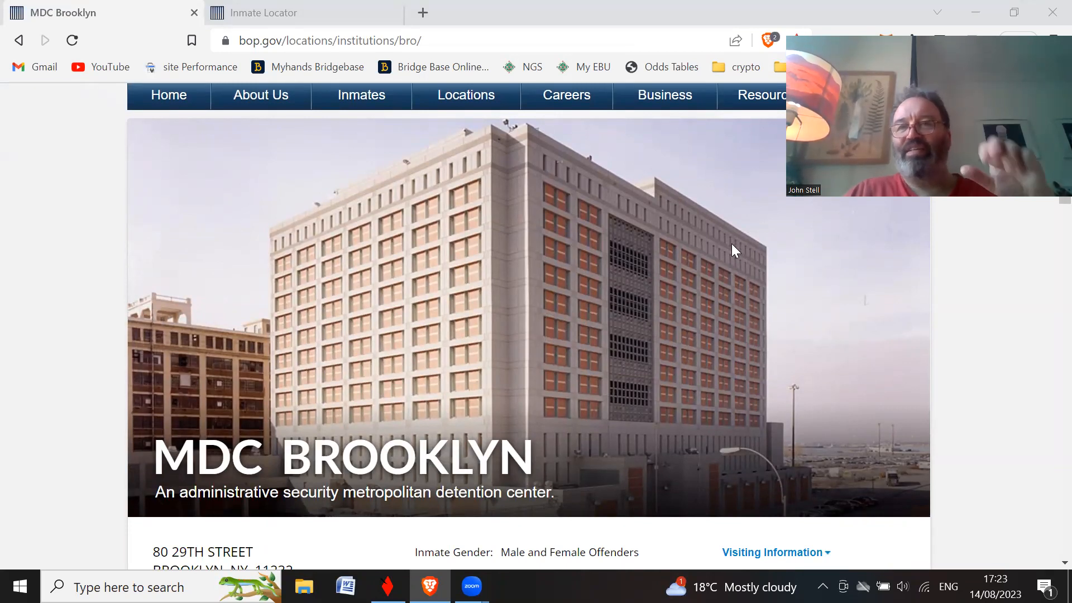